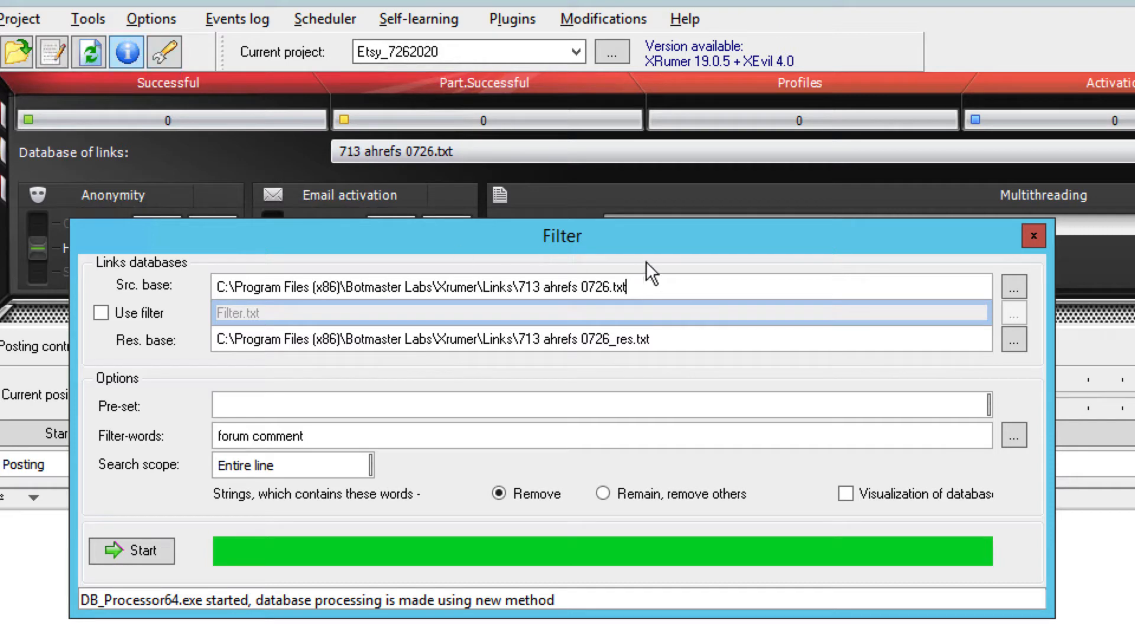
# Reopen the Links database filter from the link tools menu after closing it
pyautogui.click(1032, 235)
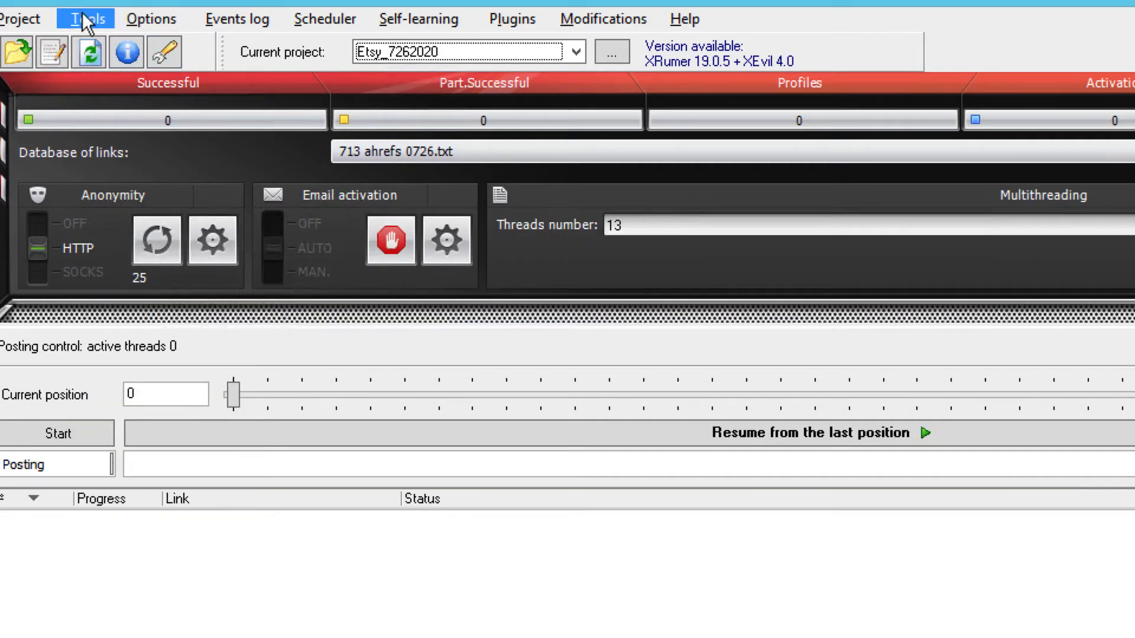
pyautogui.click(85, 18)
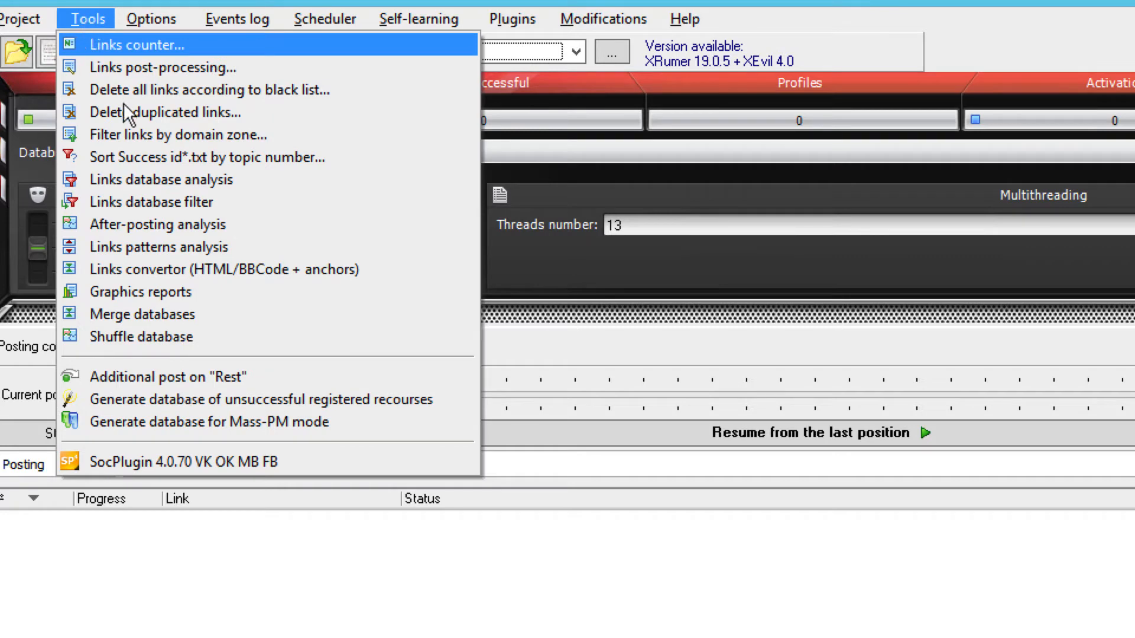
pyautogui.moveTo(158, 247)
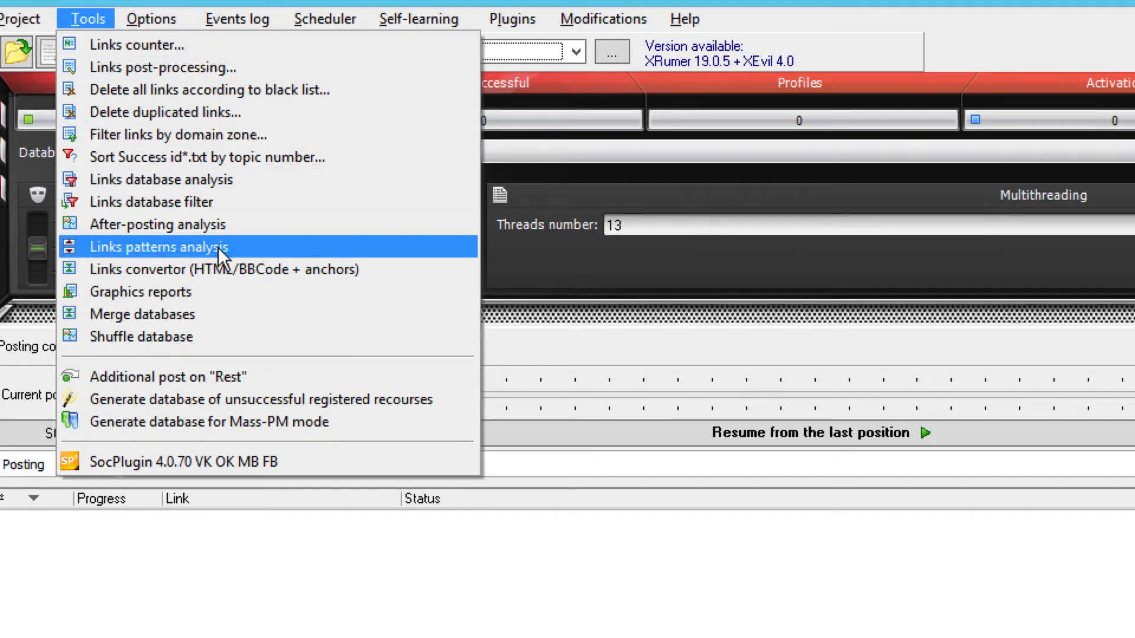
pyautogui.moveTo(181, 201)
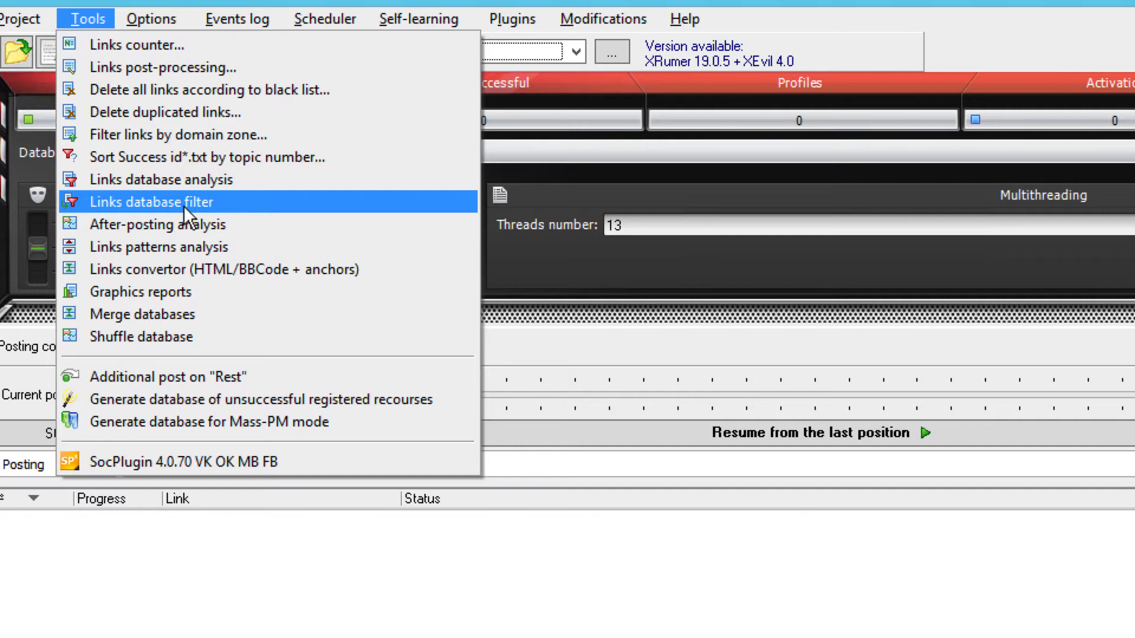
pyautogui.click(151, 203)
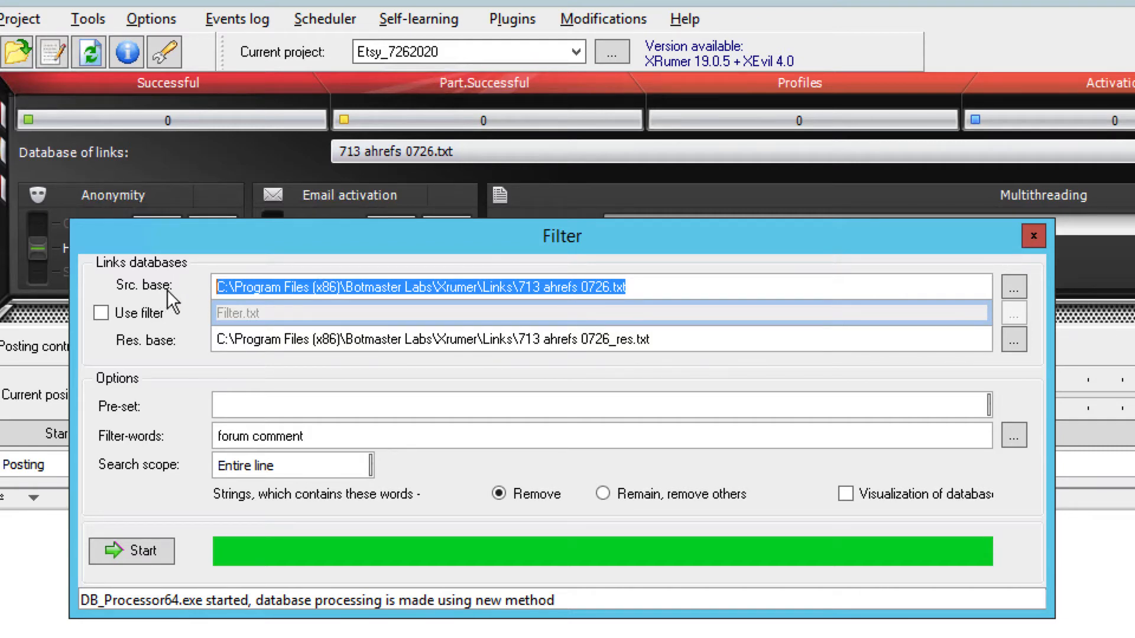
pyautogui.moveTo(606, 313)
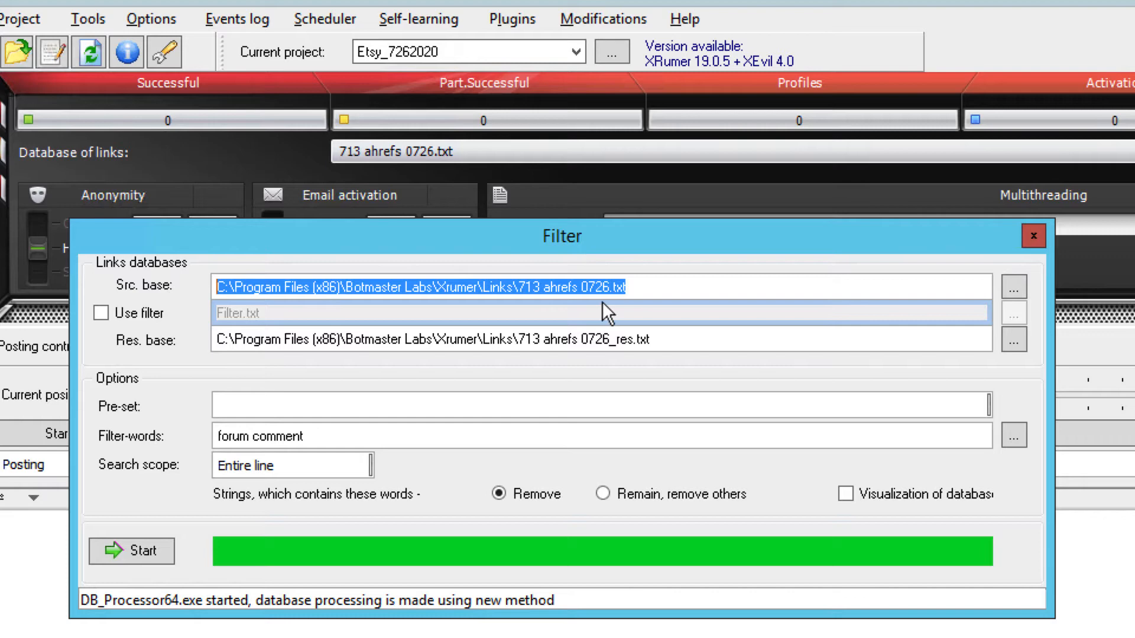
pyautogui.click(493, 287)
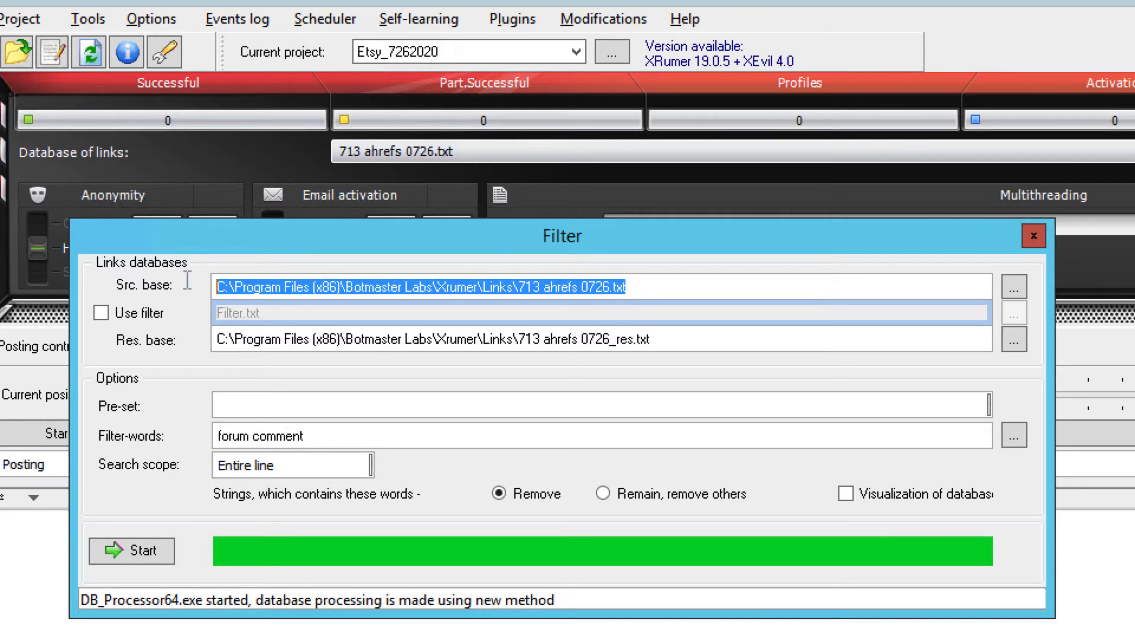
pyautogui.moveTo(660, 330)
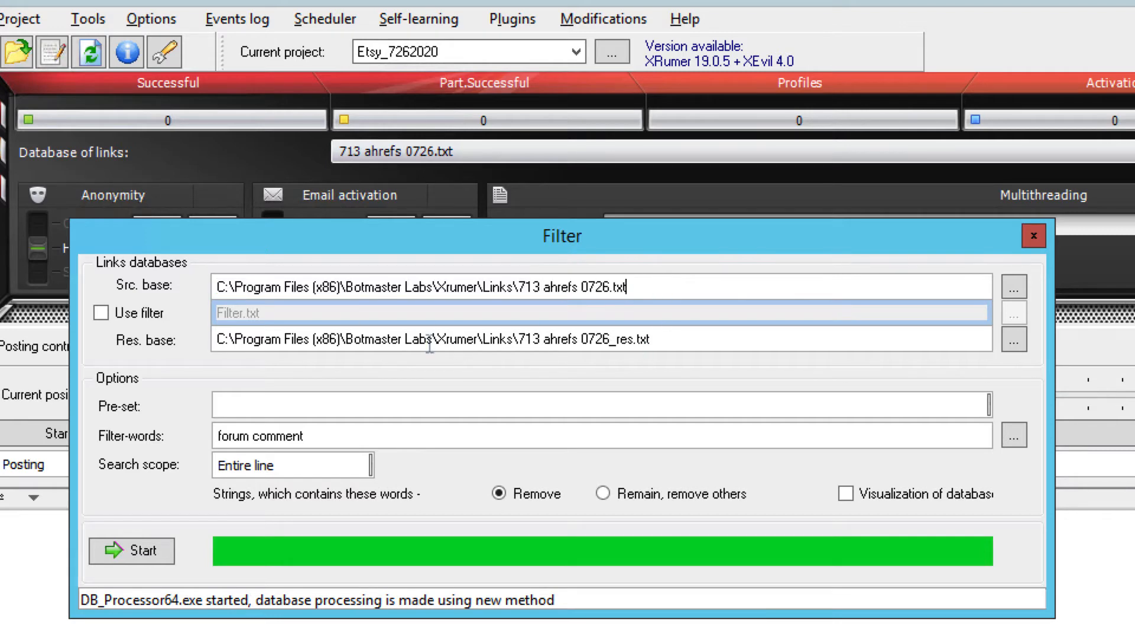
pyautogui.moveTo(702, 341)
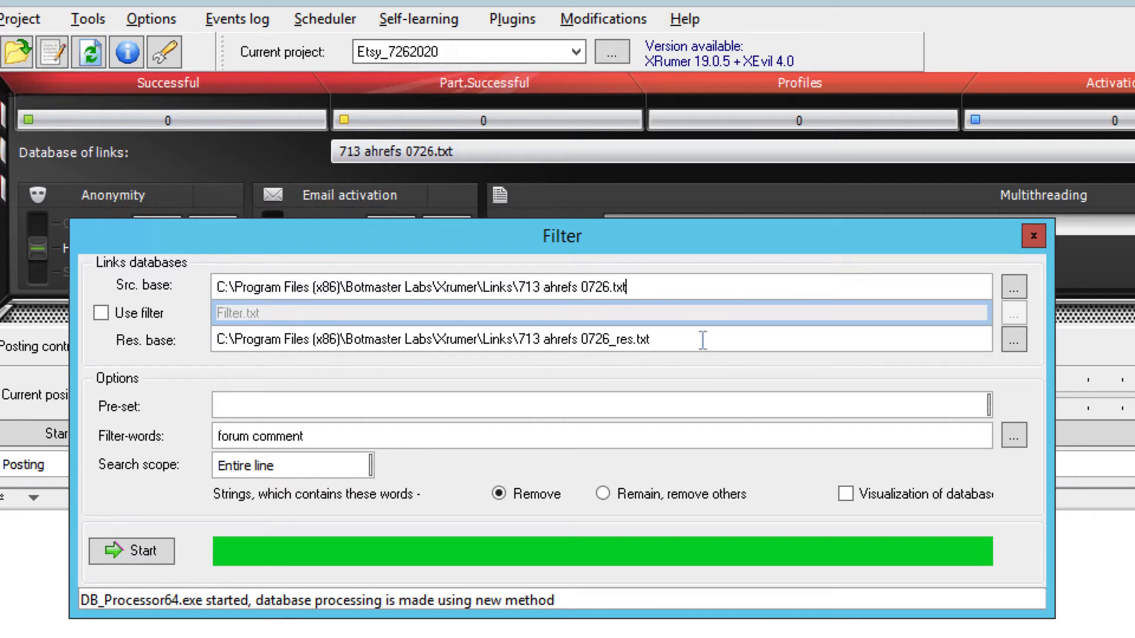
# Replace the filter words with 'contact reach', keeping Remove selected
pyautogui.tripleClick(434, 339)
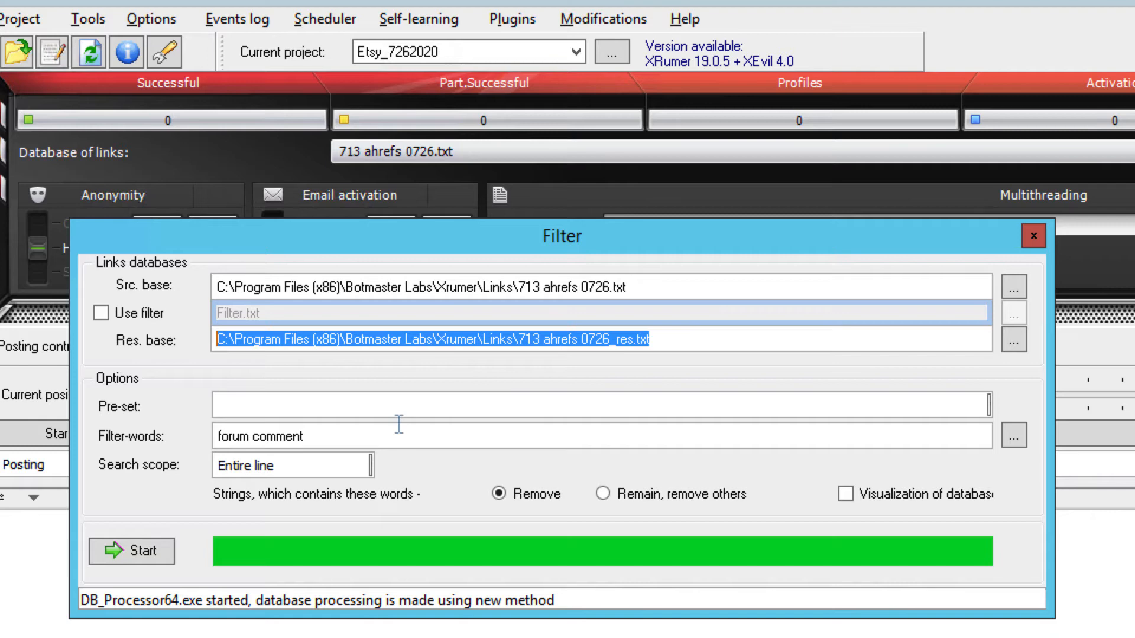
pyautogui.moveTo(666, 285)
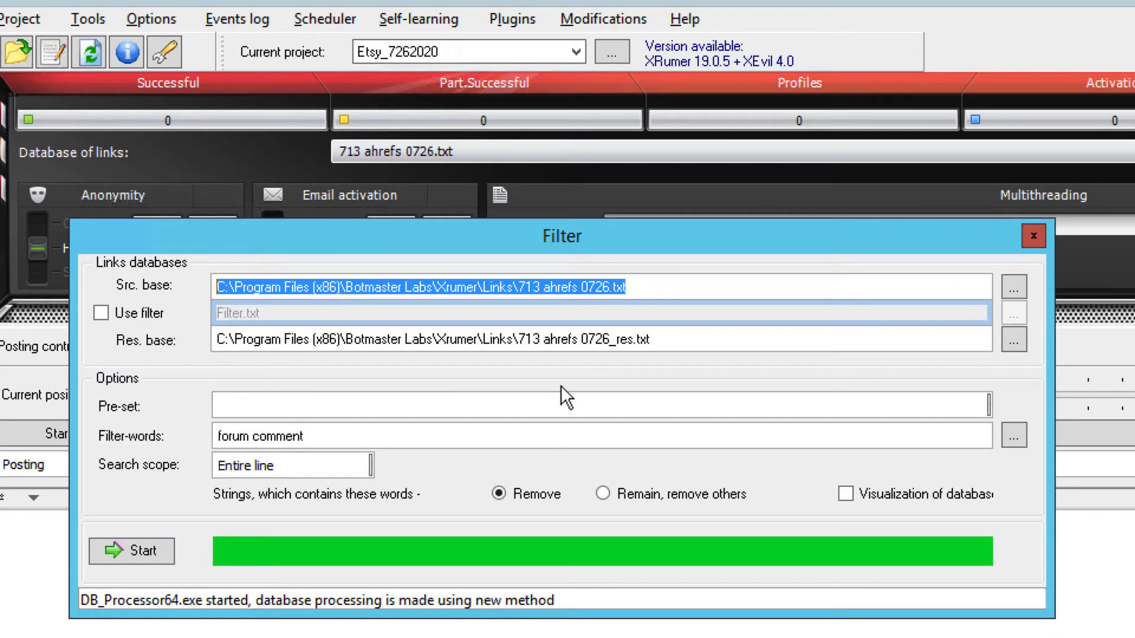
pyautogui.moveTo(476, 425)
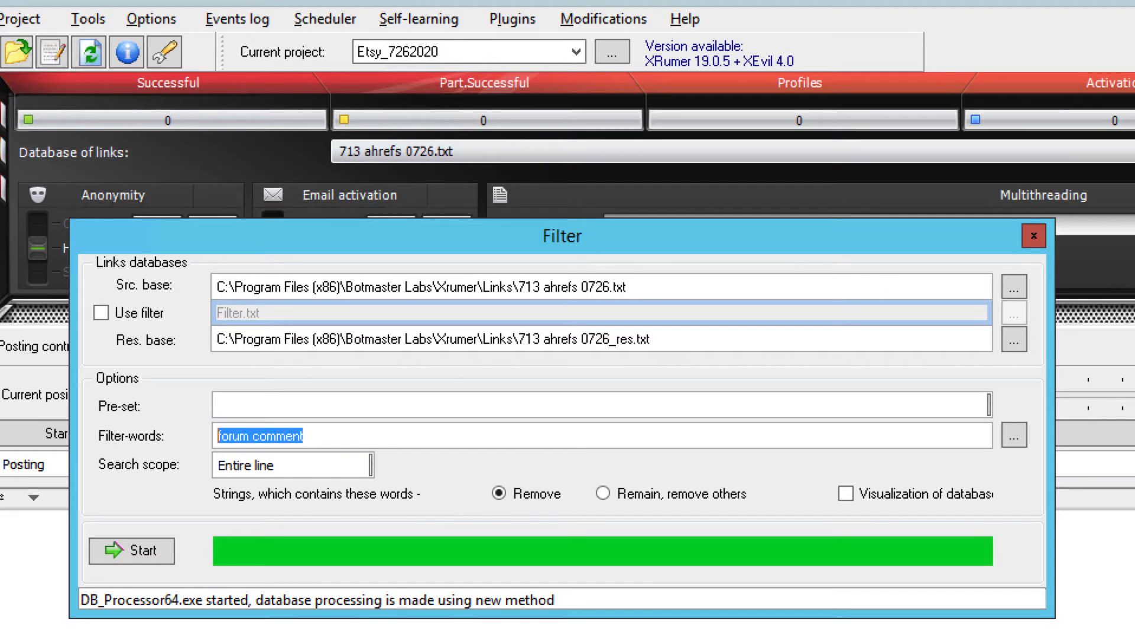
pyautogui.write('contact')
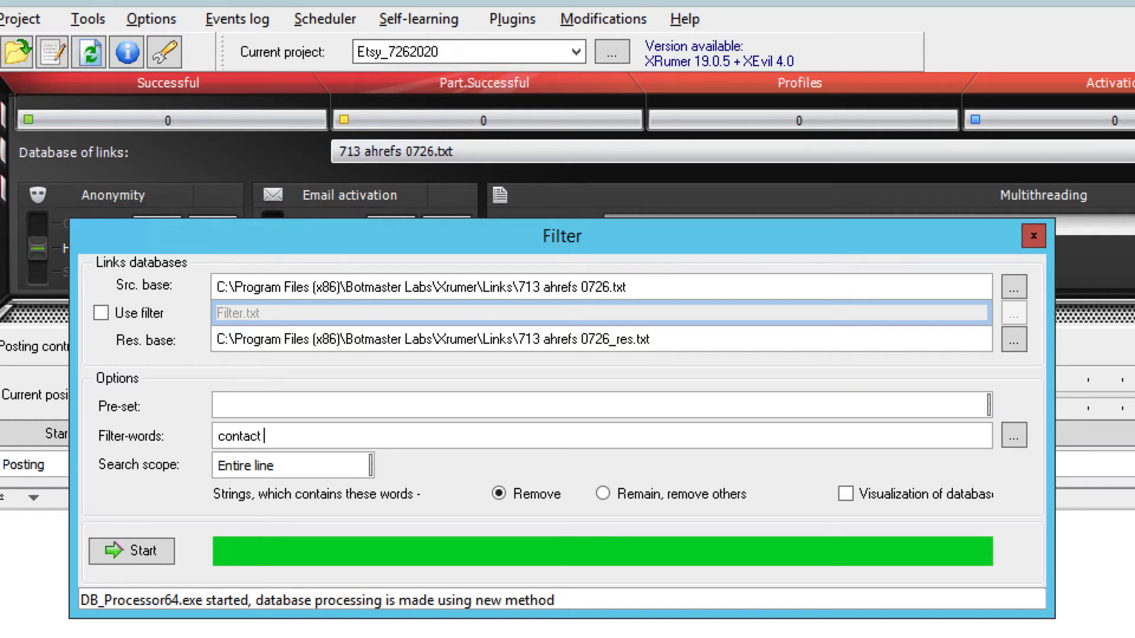
pyautogui.moveTo(301, 448)
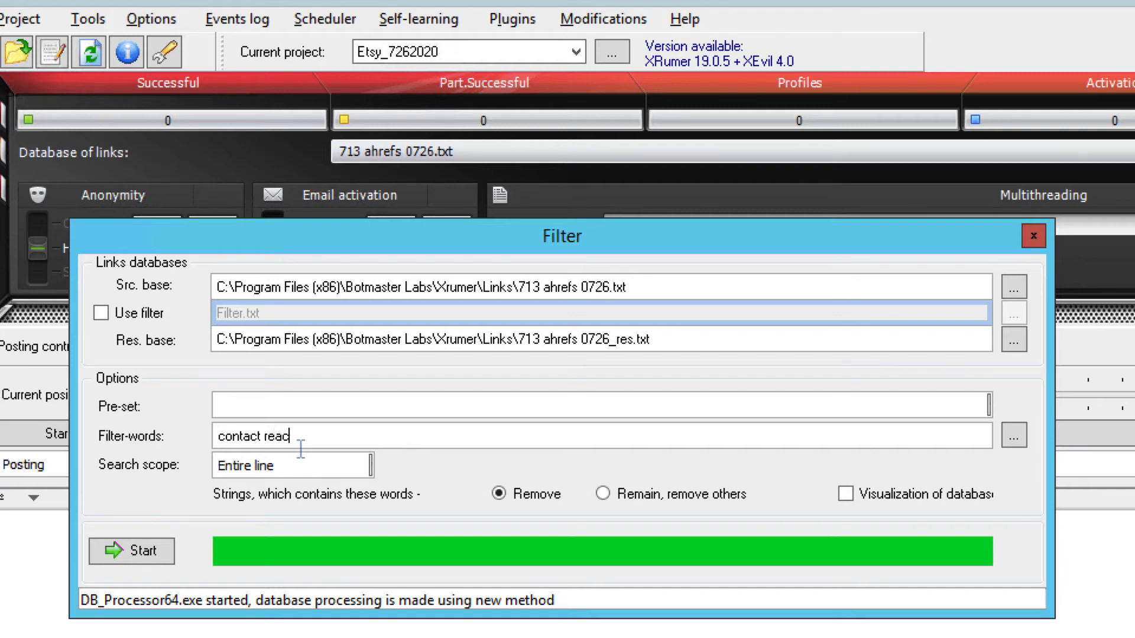
pyautogui.write('h')
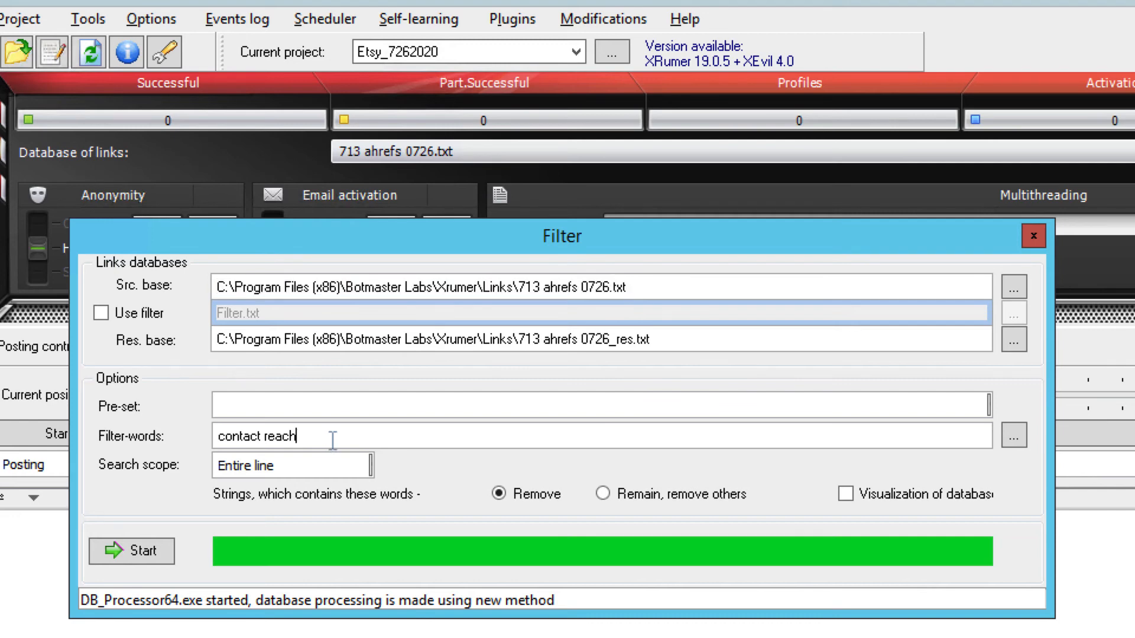
pyautogui.moveTo(267, 481)
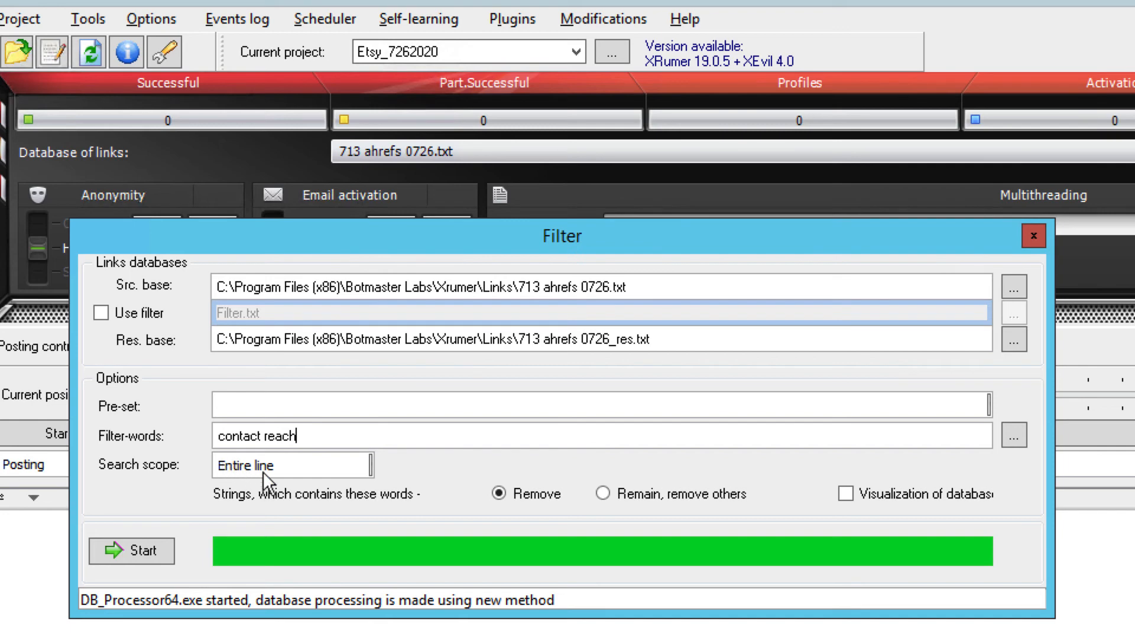
pyautogui.moveTo(155, 557)
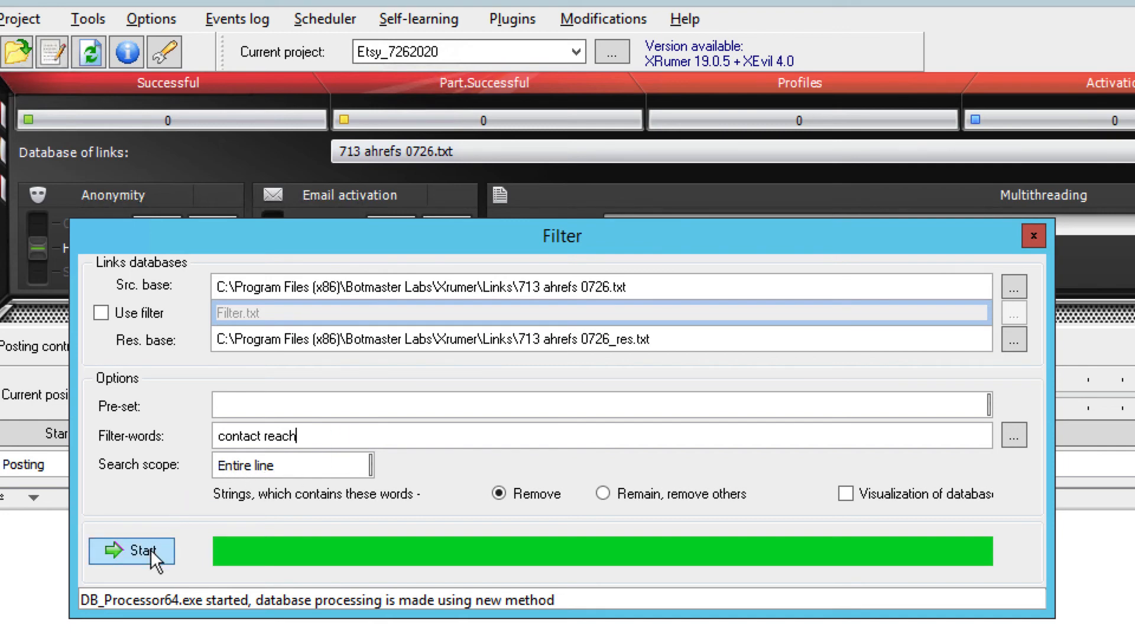
pyautogui.moveTo(491, 527)
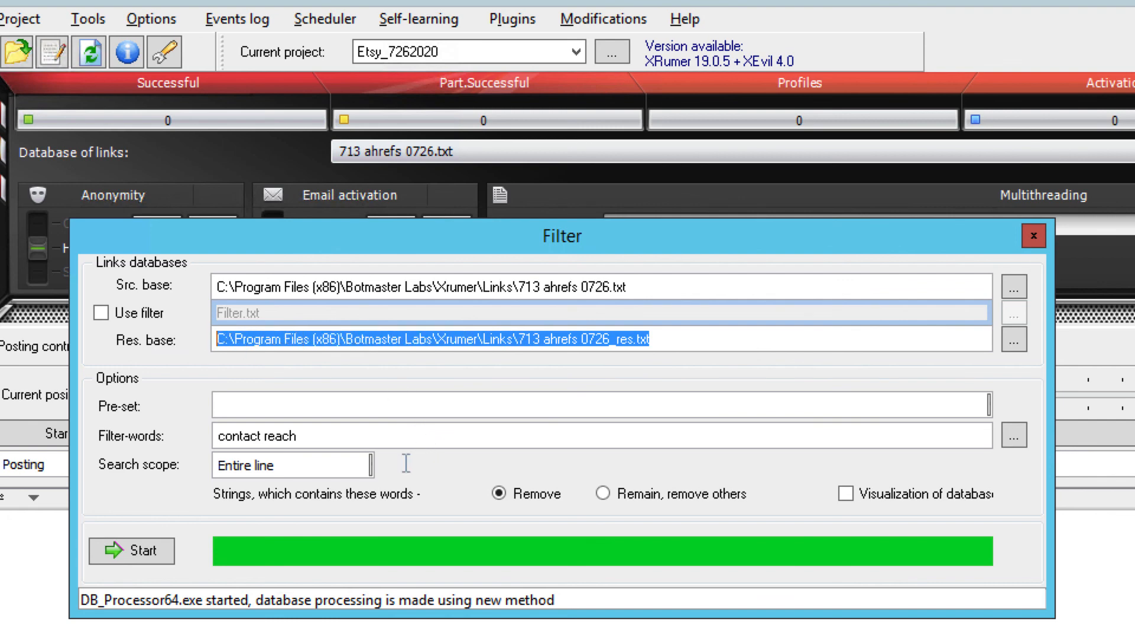
pyautogui.moveTo(329, 451)
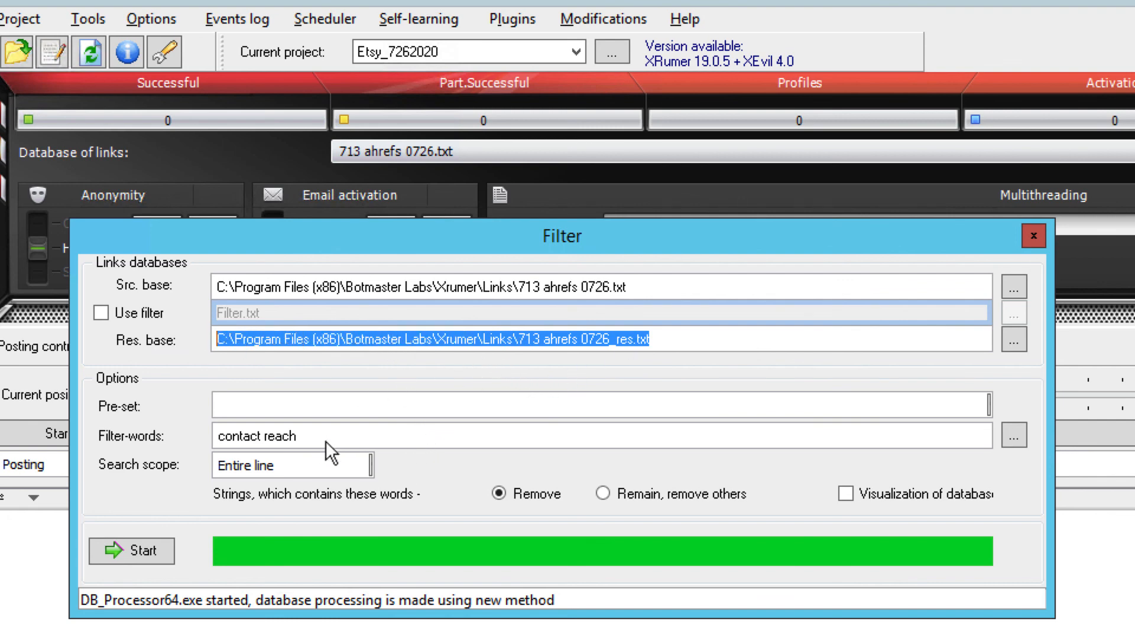